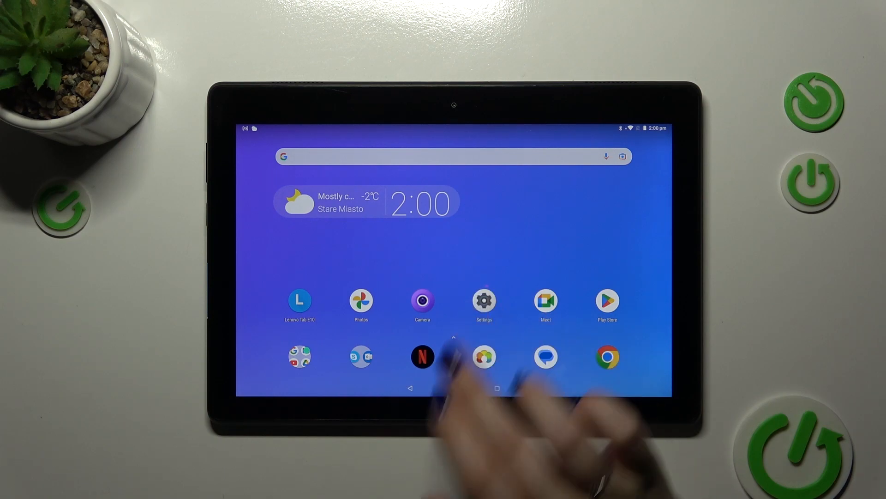
Go into Settings and reach the System page with About tablet and Reset options
left_click(484, 301)
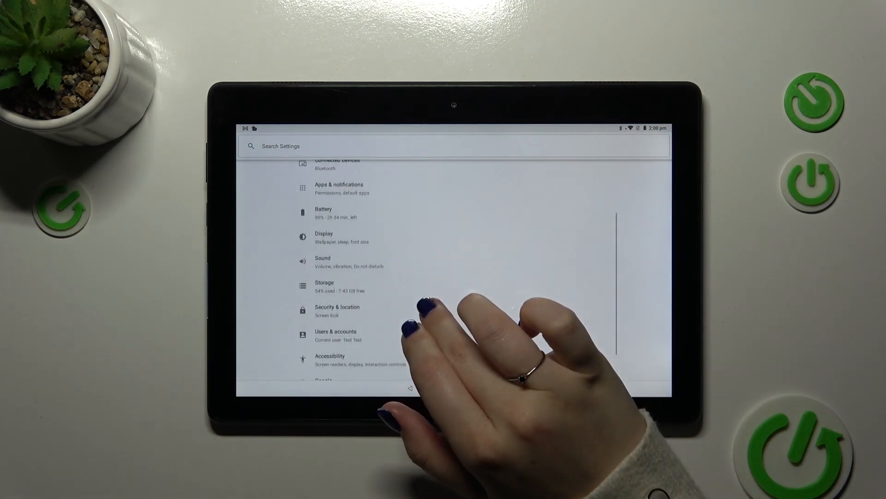
scroll("down", 3)
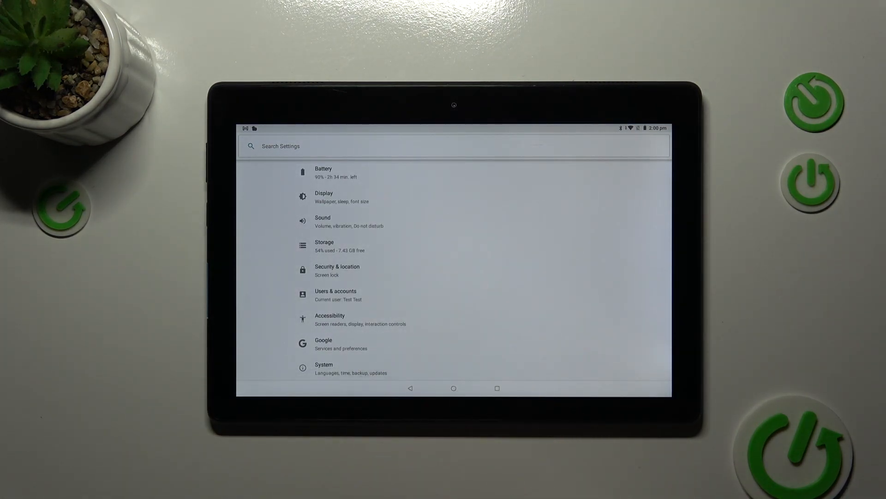
left_click(332, 367)
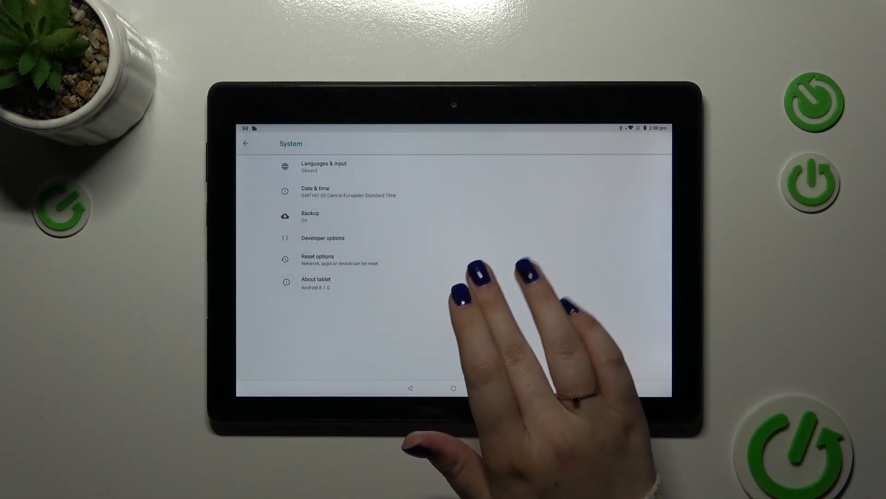
Show System Update reporting latest version TB-X104L_S000033_230303_EEA installed
left_click(316, 279)
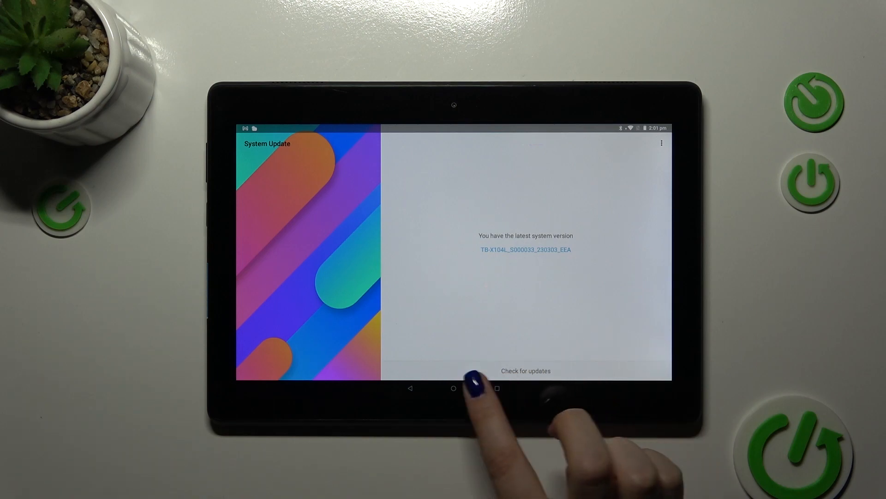
Leave System Update and land back on the tablet's home screen
left_click(525, 370)
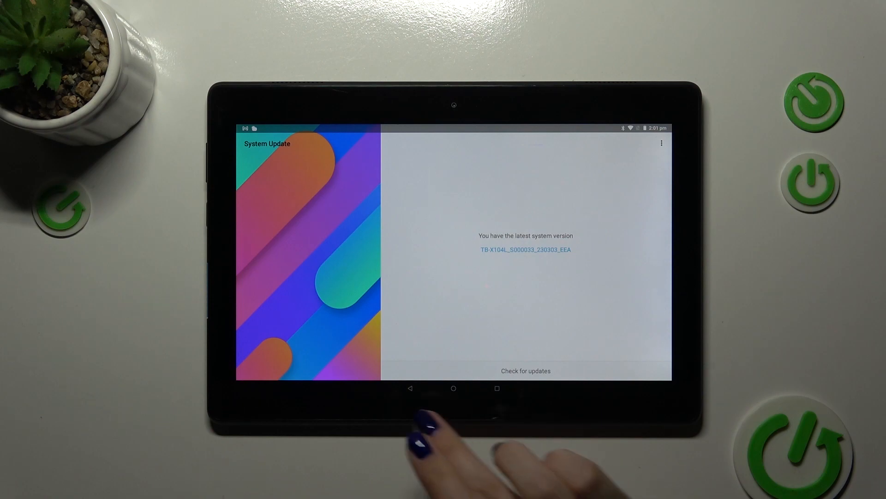
left_click(454, 388)
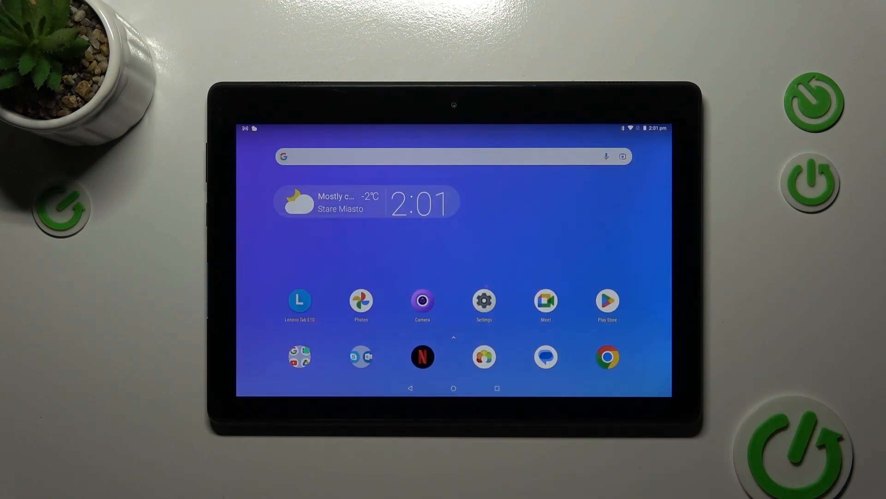